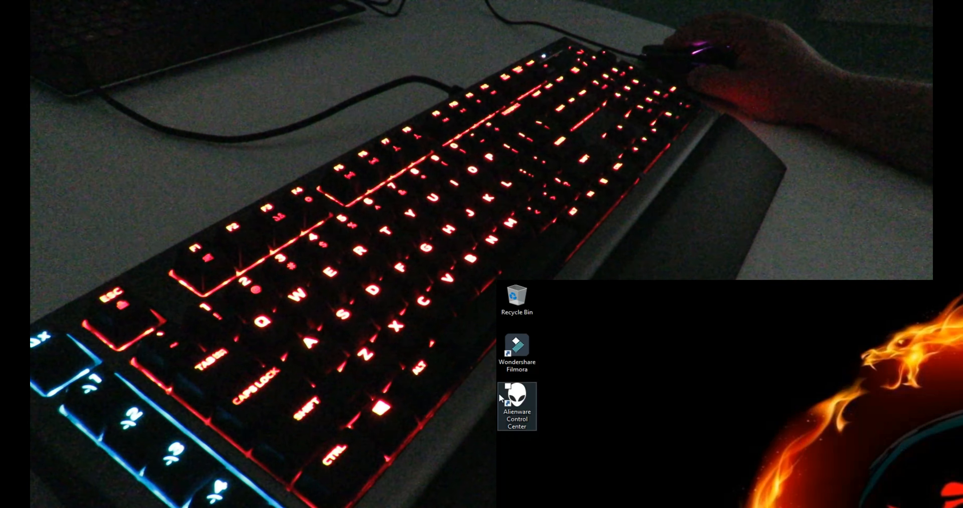
Step: Launch Alienware Control Center from its desktop shortcut onto the Lighting page
double_click(517, 405)
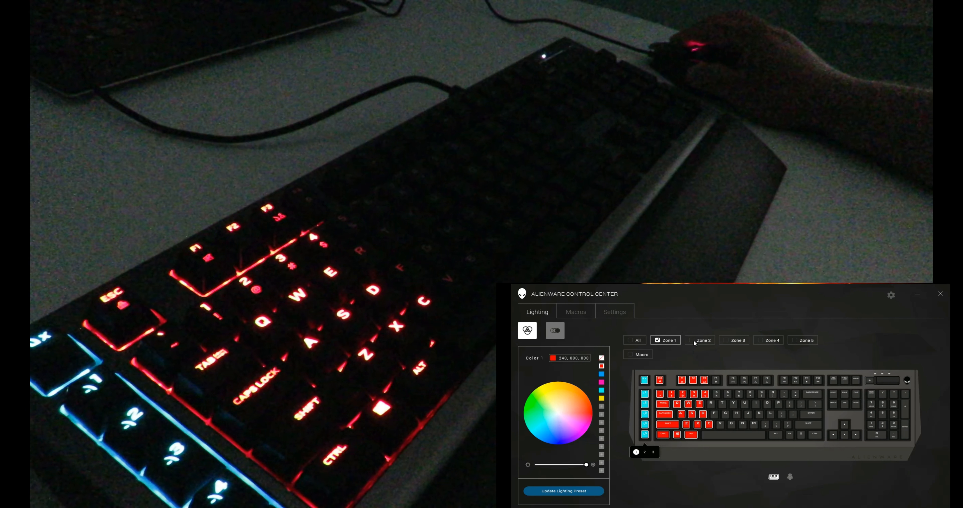
Step: Include Zones 2 through 5 and apply the red preset across the whole keyboard
left_click(692, 339)
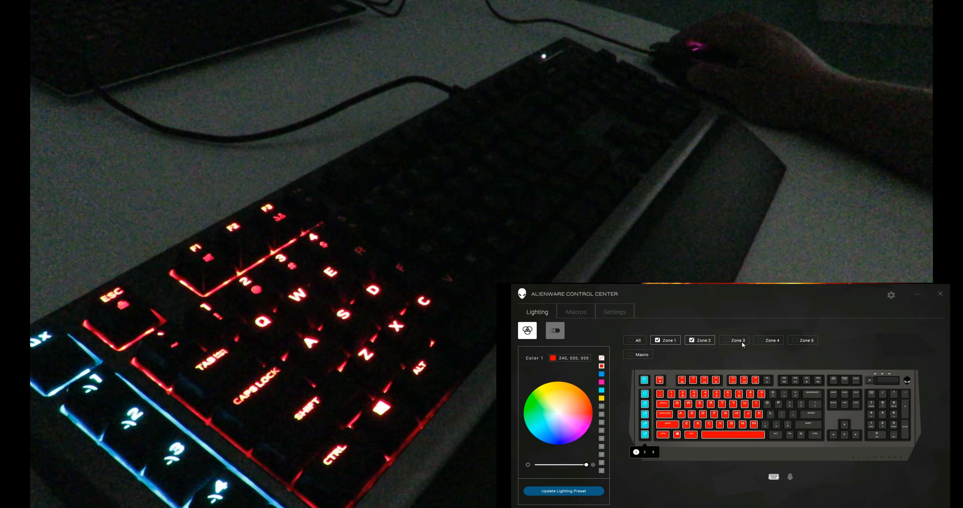
left_click(760, 340)
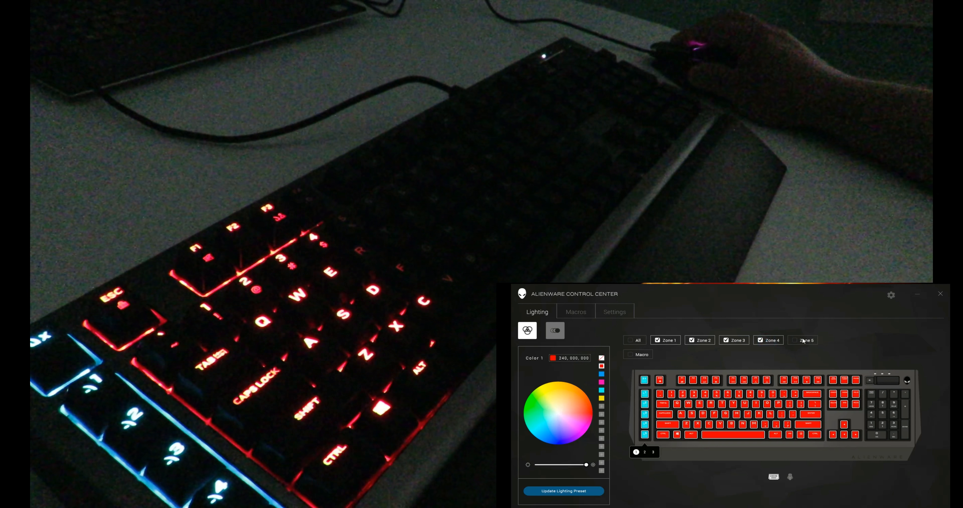
left_click(794, 340)
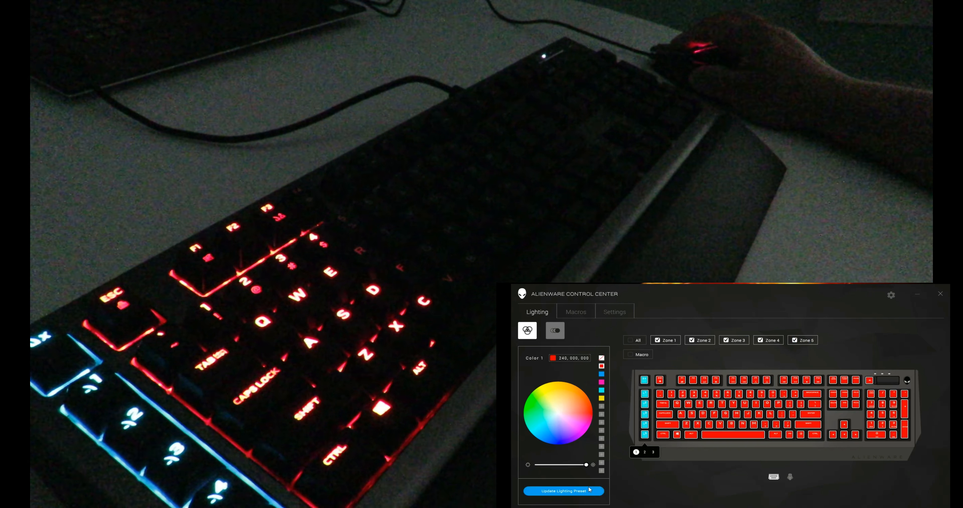
left_click(548, 429)
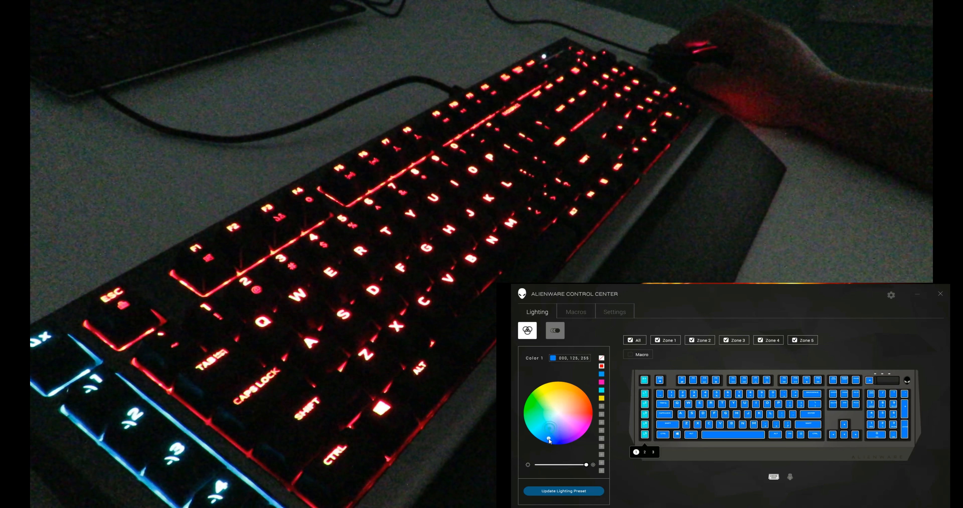
left_click(554, 331)
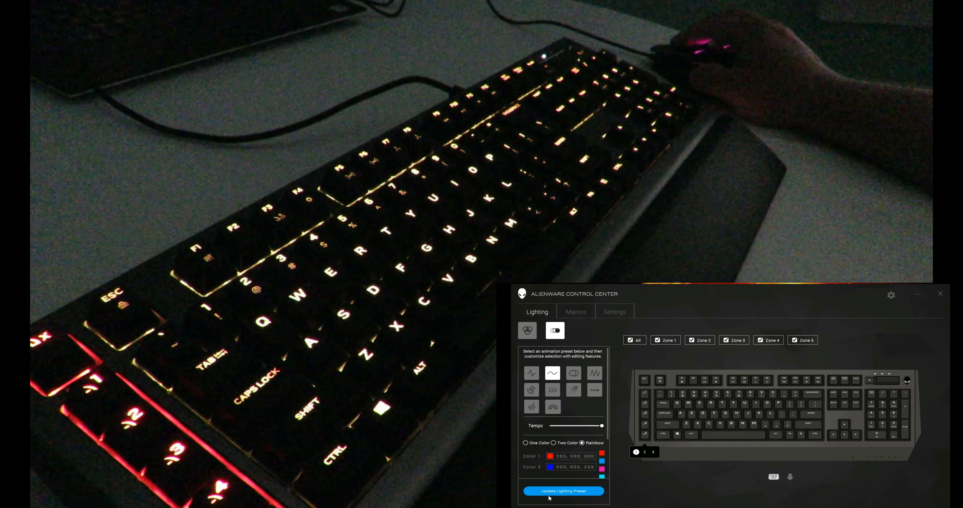
Step: Apply the animation preset to the keyboard and choose pink as its second colour
left_click(562, 491)
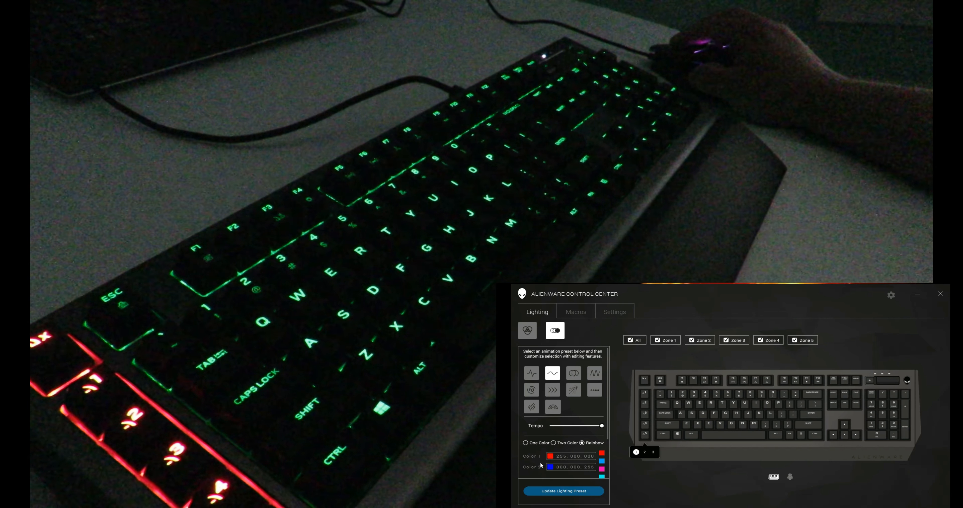
left_click(526, 442)
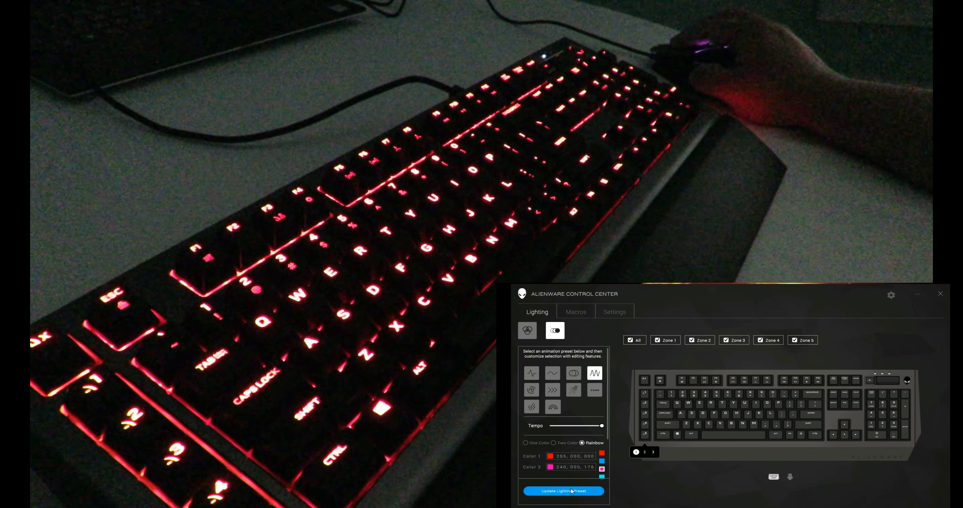
Step: Apply the updated animation, then the rainbow wave preset across all keys
left_click(552, 406)
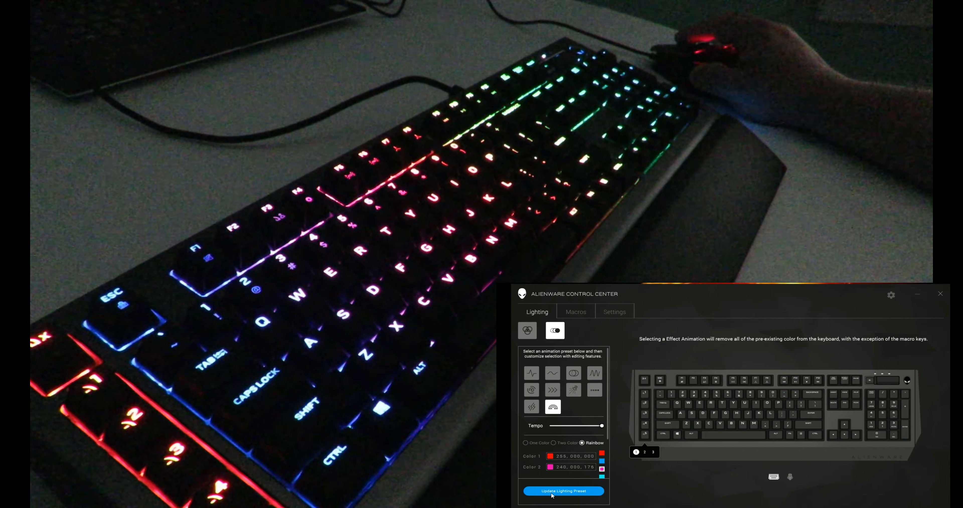
left_click(575, 311)
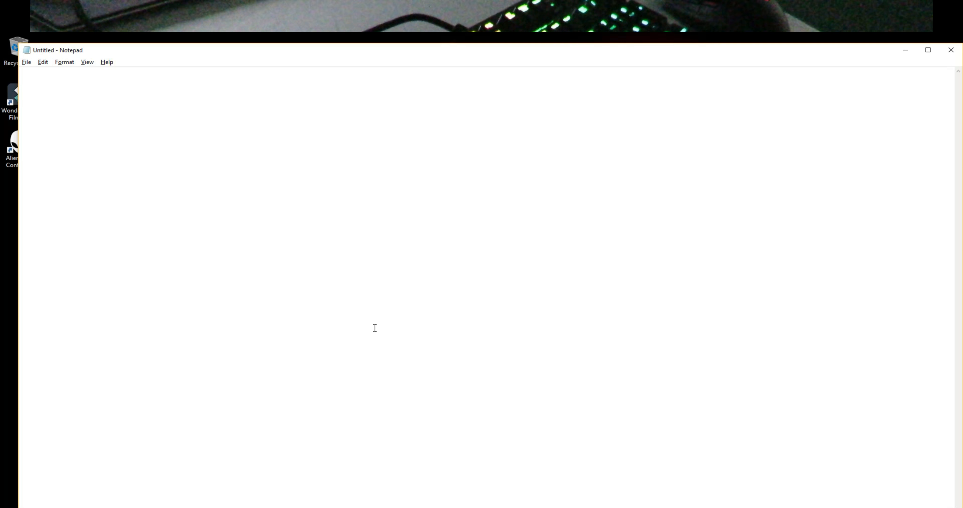
Step: Enter 'Iggy at Dragonblogger,, Hi' in Notepad to test the macro
type("Iggy at")
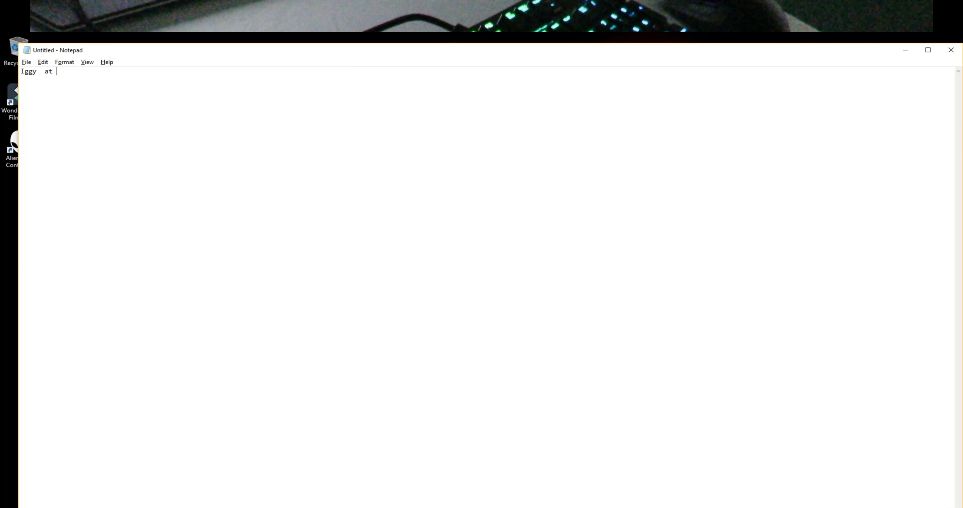
type("Dragonblogger,,")
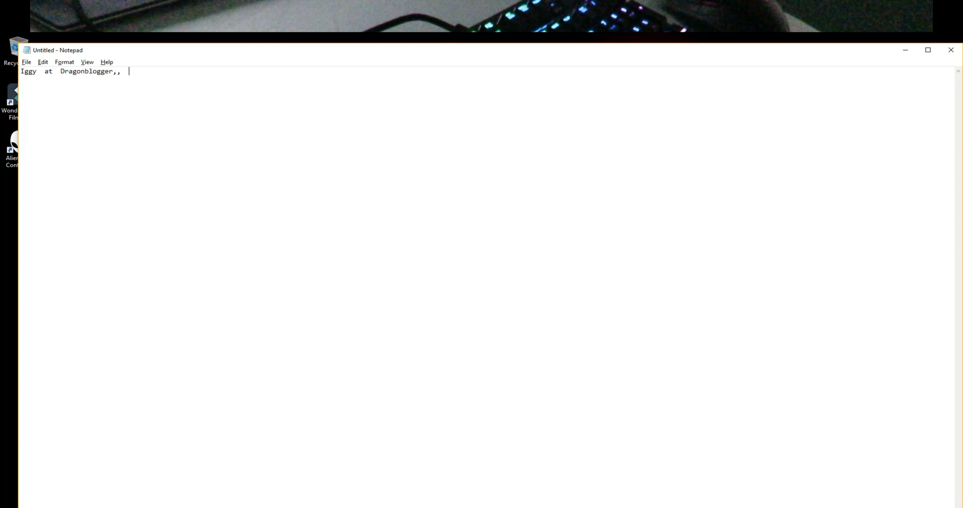
type("Hi")
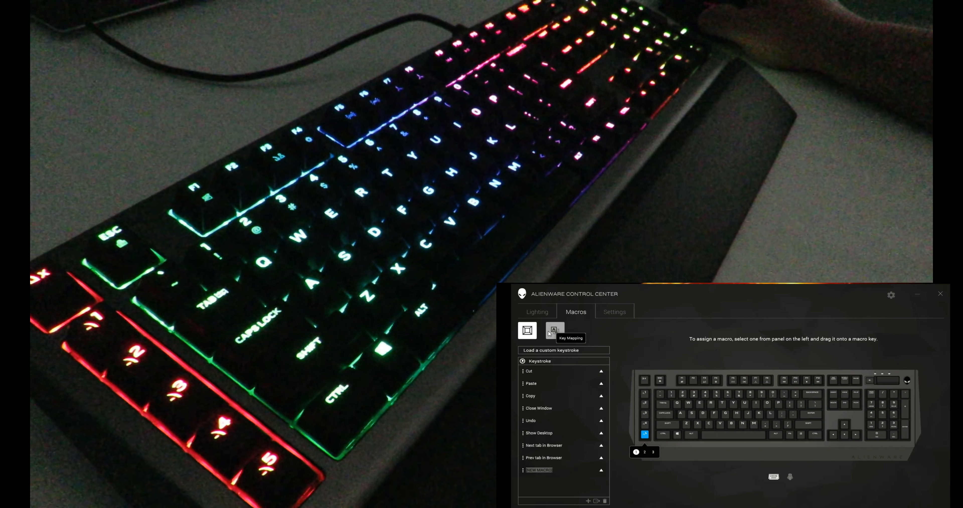
Step: View Key Mapping, then move to the keyboard Settings page with Game Mode options
left_click(553, 330)
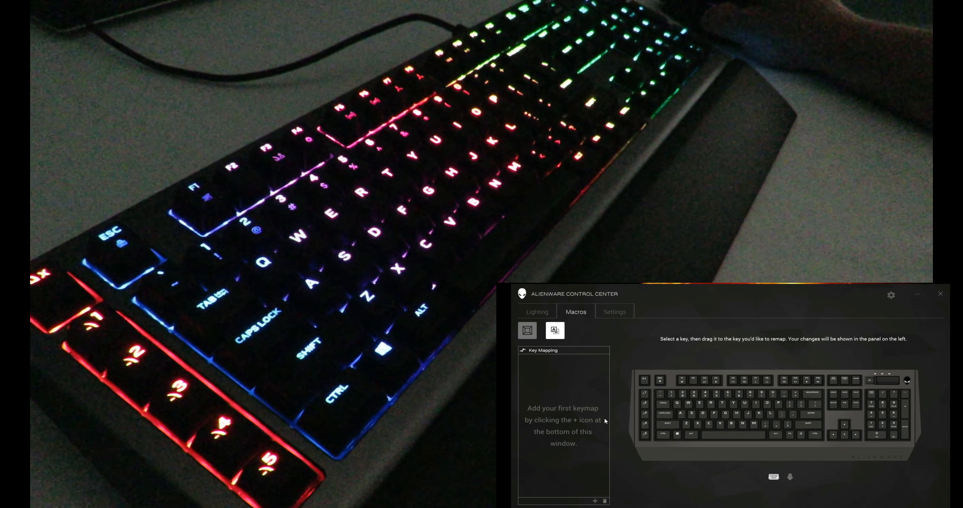
left_click(614, 311)
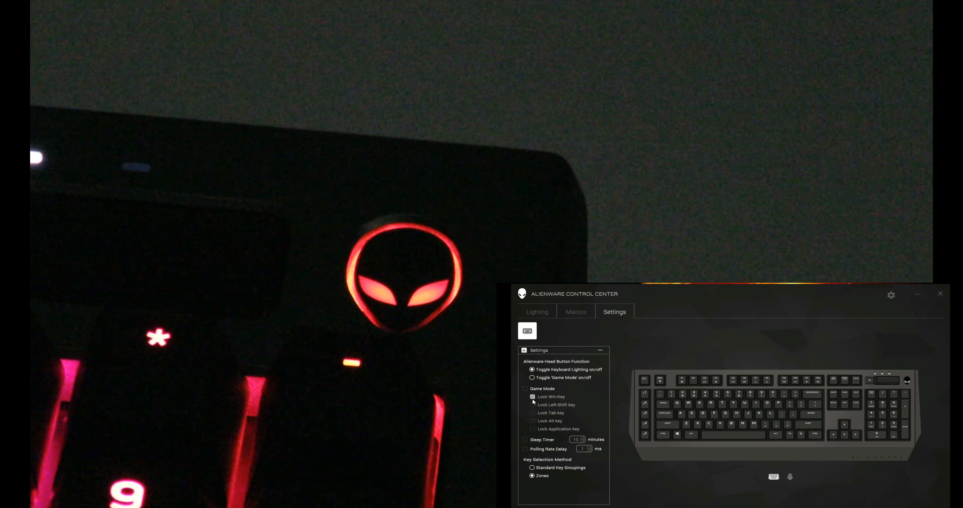
Step: Enable Game Mode with the Windows key lock, polling rate delay and sleep timer
left_click(531, 397)
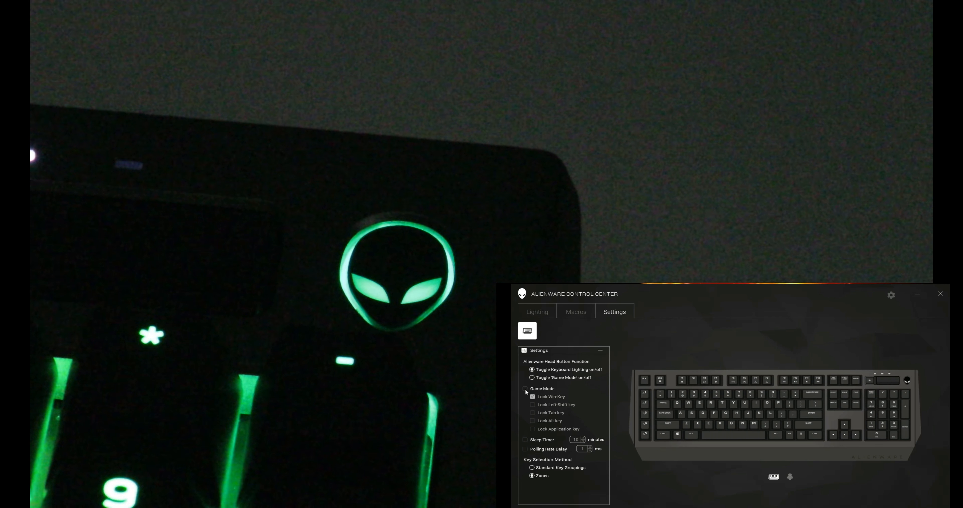
left_click(524, 388)
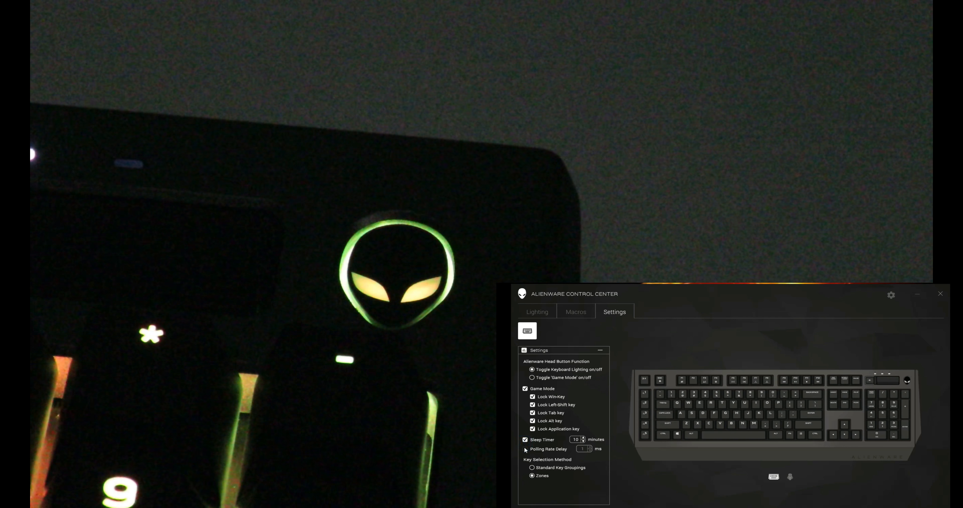
left_click(524, 448)
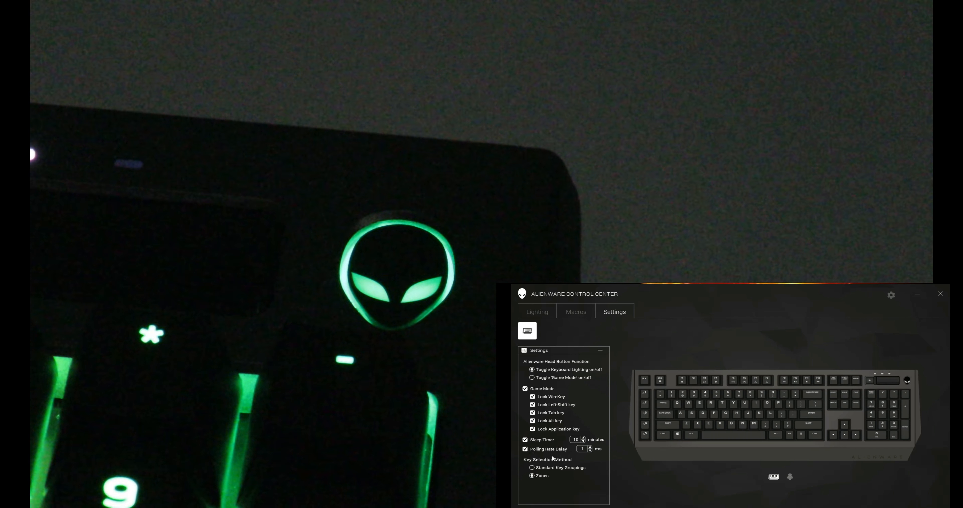
left_click(531, 475)
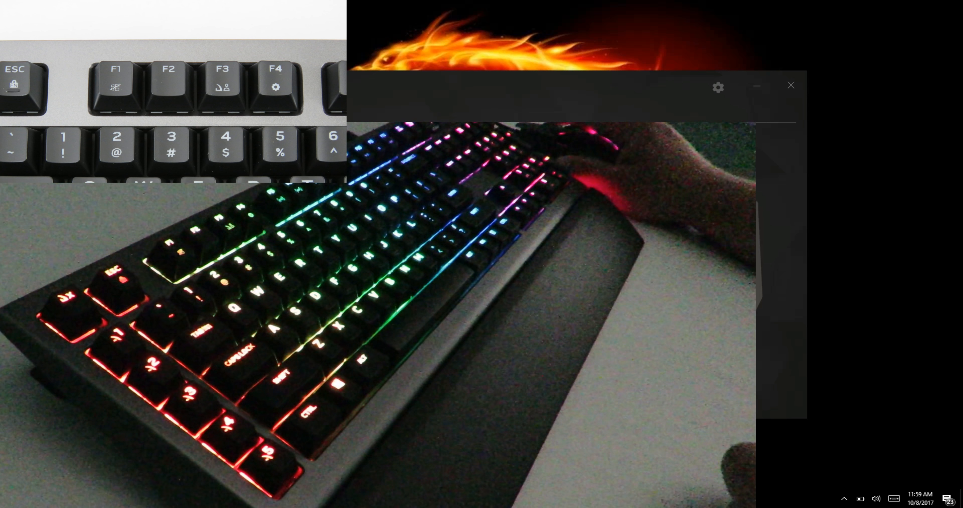
Step: Close Alienware Control Center, leaving the desktop with rainbow lighting active
left_click(790, 85)
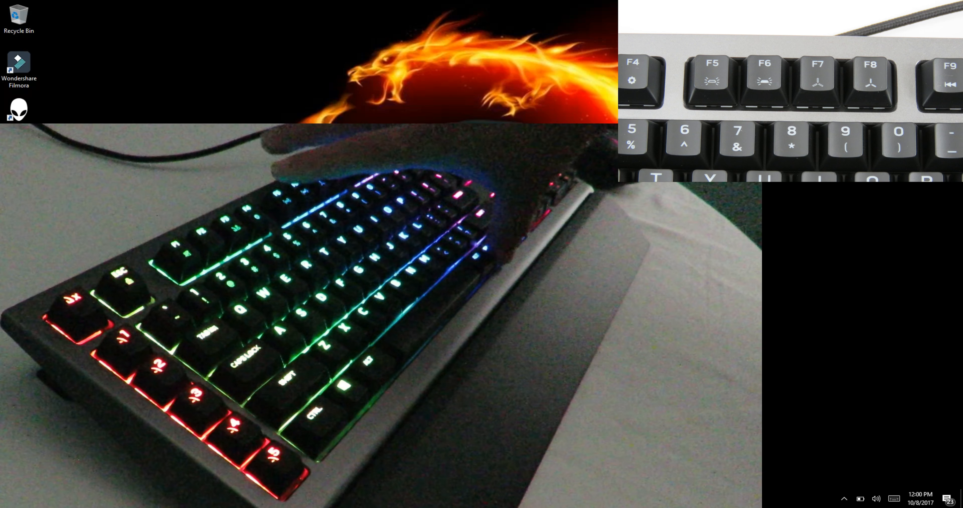